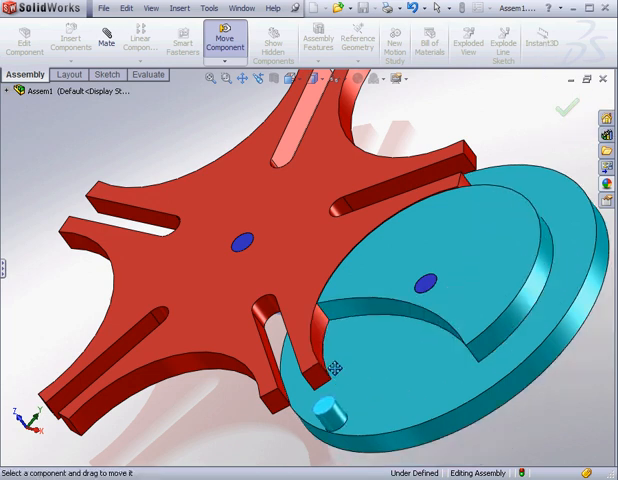
# Rotate the blue crank disc so its pin swings away from the slotted wheel.
pyautogui.moveTo(335, 365); pyautogui.dragTo(500, 355)
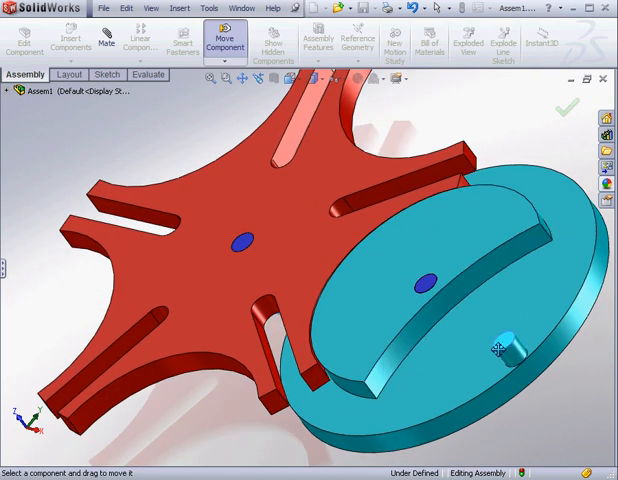
pyautogui.moveTo(500, 355); pyautogui.dragTo(540, 225)
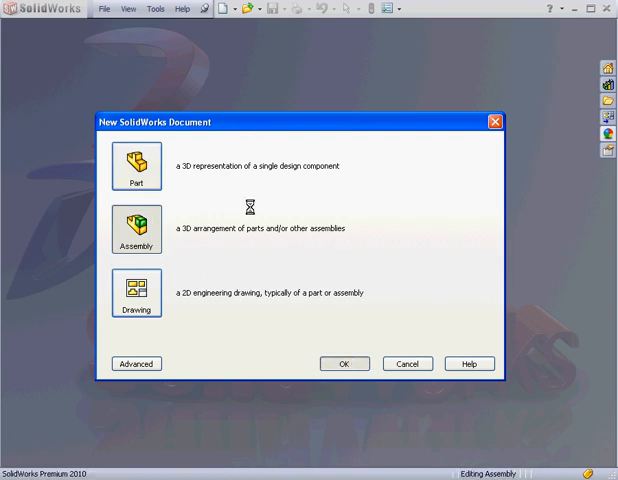
# Create a new assembly document and start a layout sketch in it.
pyautogui.click(342, 363)
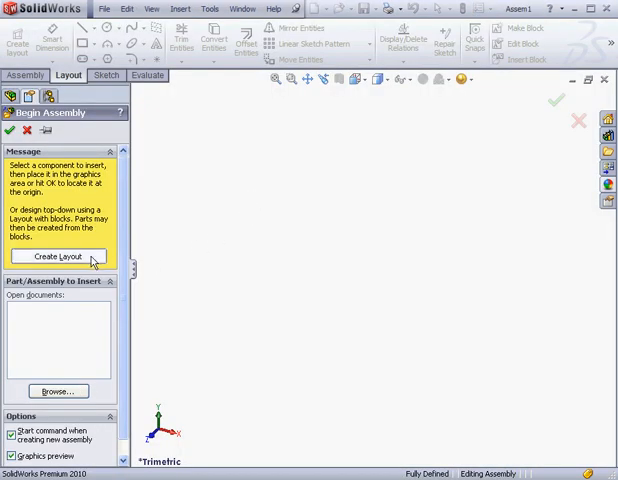
pyautogui.click(58, 256)
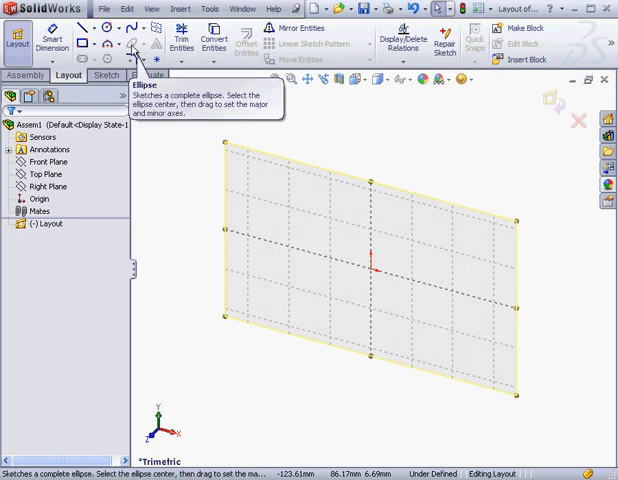
pyautogui.moveTo(243, 45)
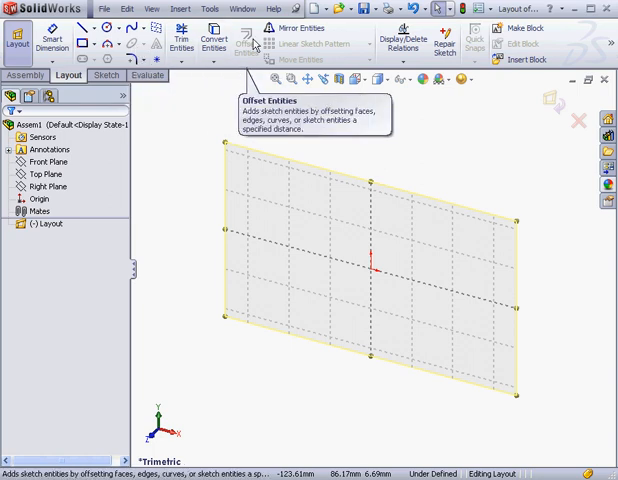
pyautogui.moveTo(248, 48)
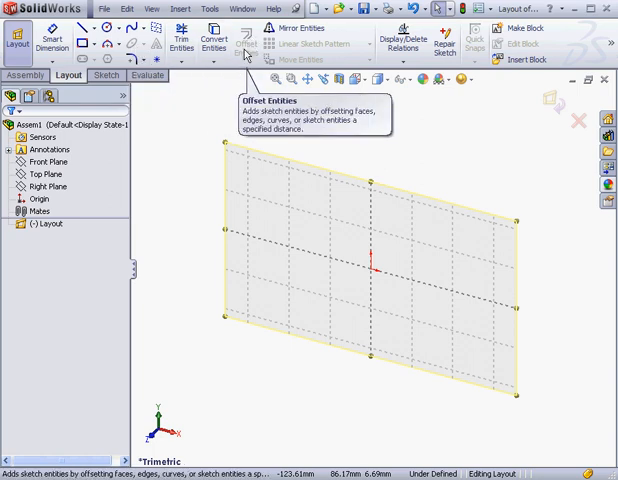
pyautogui.moveTo(169, 62)
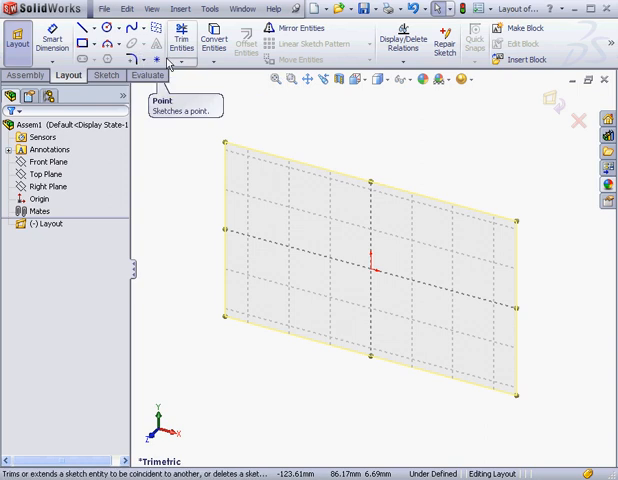
pyautogui.moveTo(313, 43)
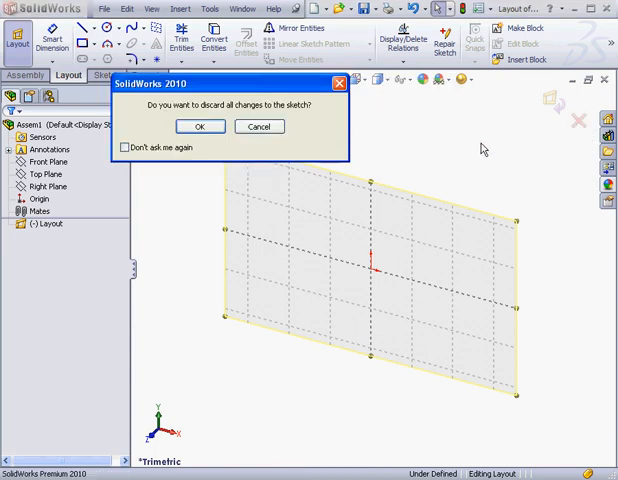
# Discard the empty layout and start a sketch on the Front Plane, viewed normal to it.
pyautogui.click(199, 126)
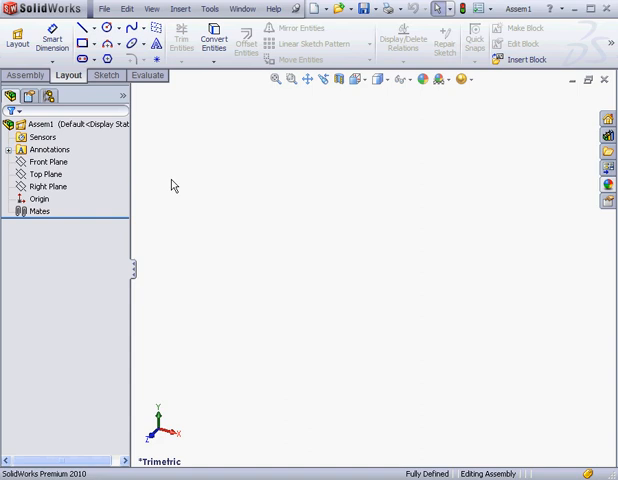
pyautogui.moveTo(178, 186)
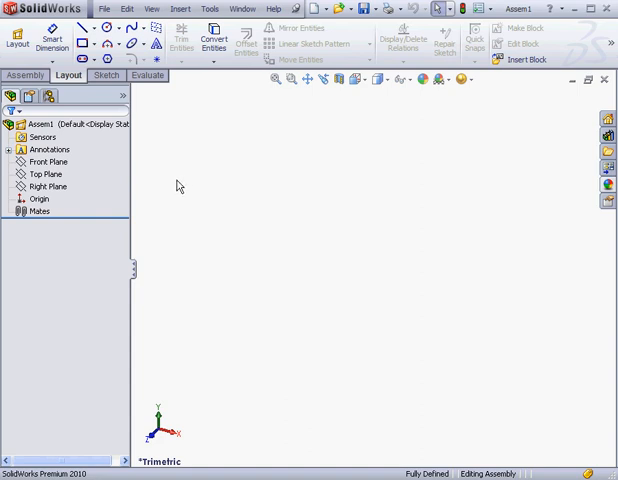
pyautogui.moveTo(166, 171)
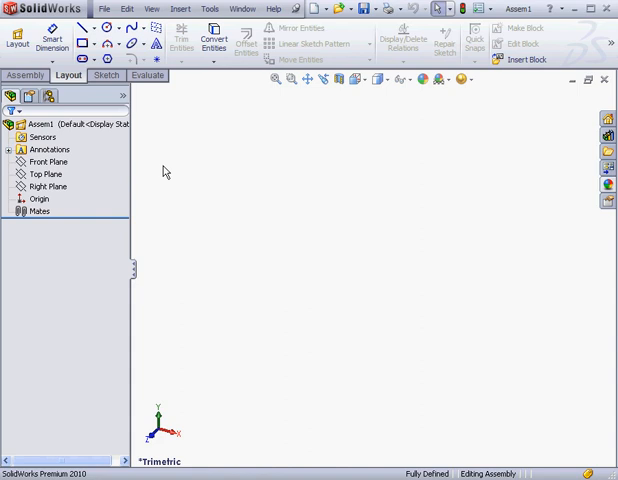
pyautogui.moveTo(177, 184)
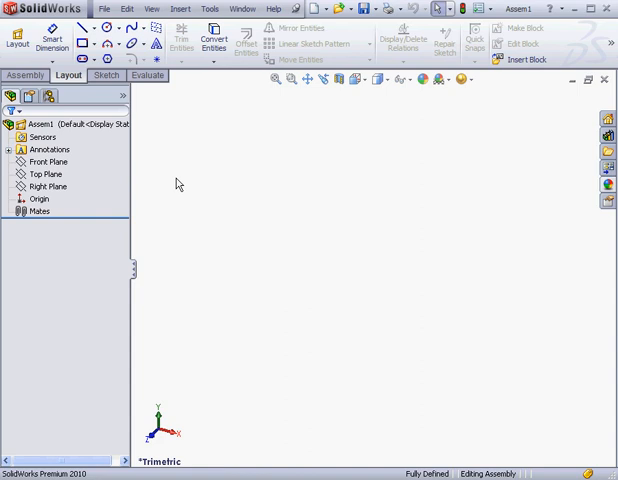
pyautogui.click(47, 161)
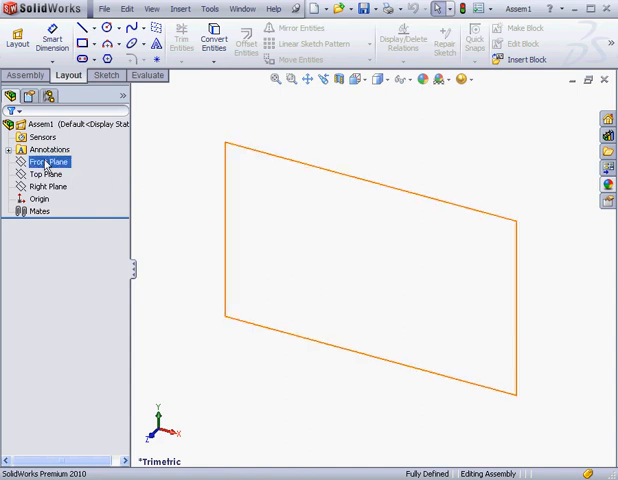
pyautogui.doubleClick(49, 161)
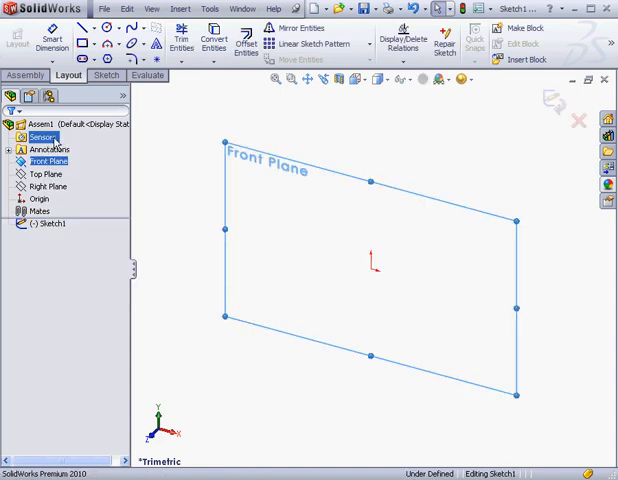
pyautogui.click(363, 79)
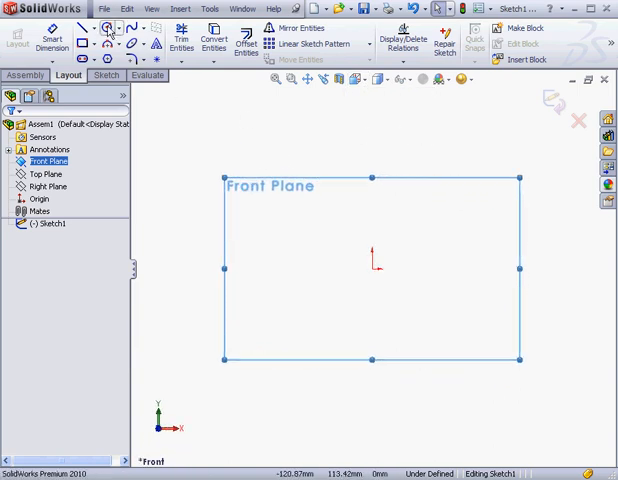
# Draw concentric circles at the origin dimensioned Ø200, Ø90 construction and Ø10.
pyautogui.click(107, 27)
pyautogui.write('200')
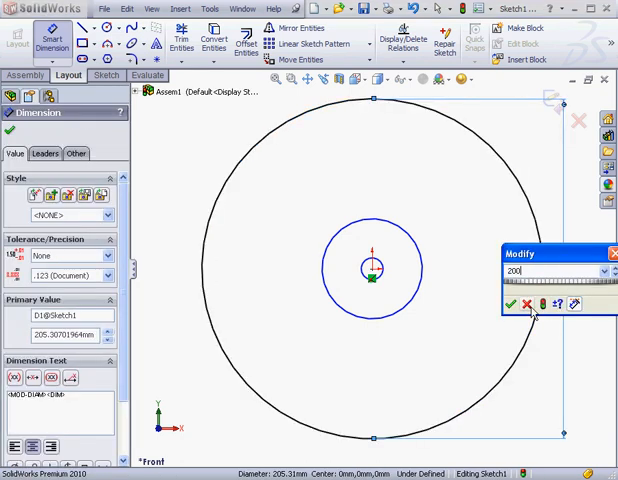
pyautogui.click(510, 304)
pyautogui.write('90')
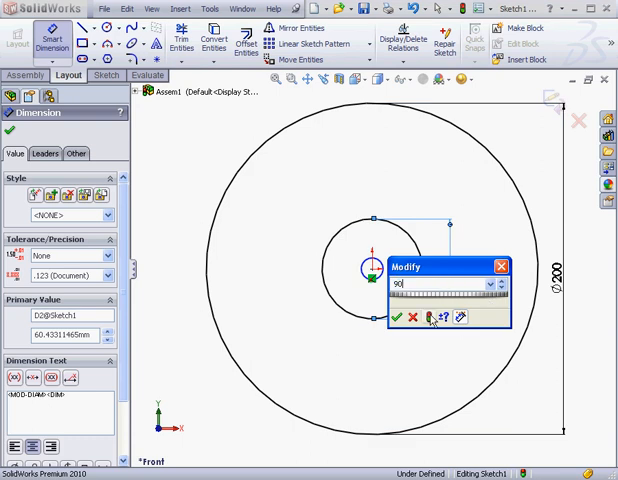
pyautogui.click(397, 316)
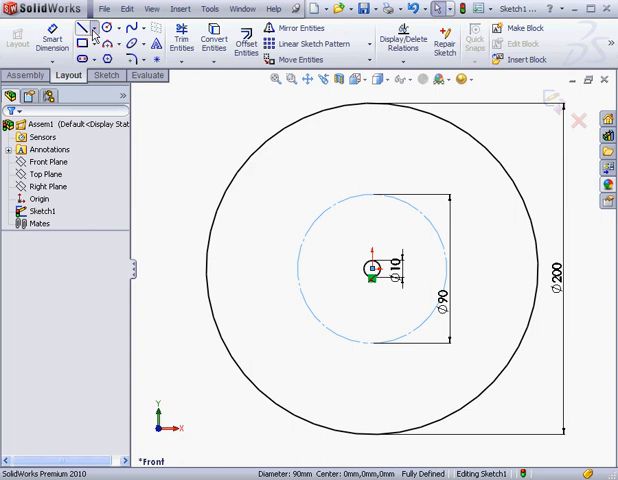
# Draw a vertical centreline and offset it 5.5 mm both sides with arc caps.
pyautogui.click(91, 32)
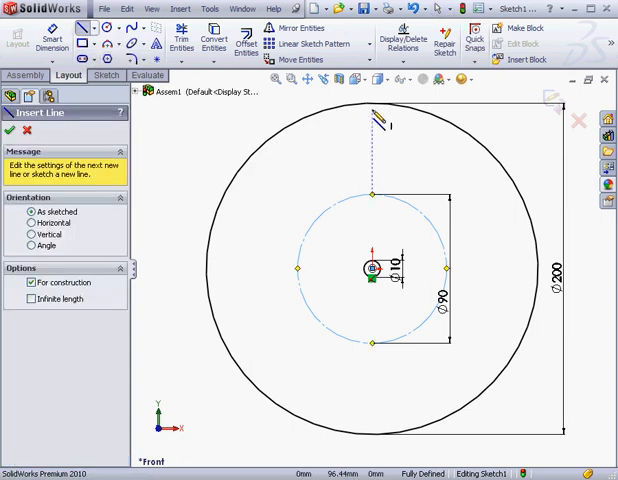
pyautogui.click(372, 194)
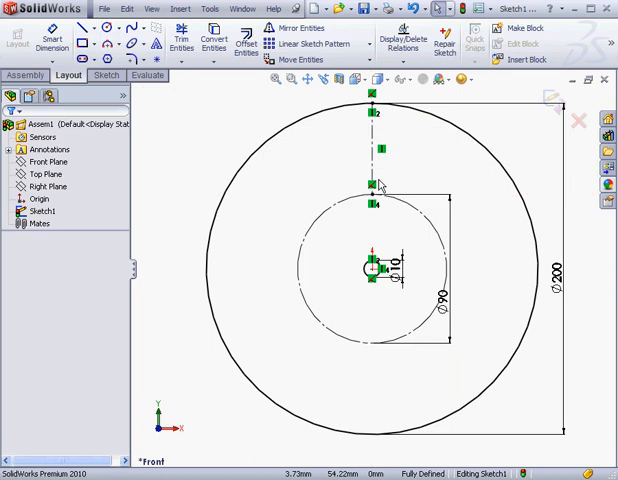
pyautogui.click(244, 44)
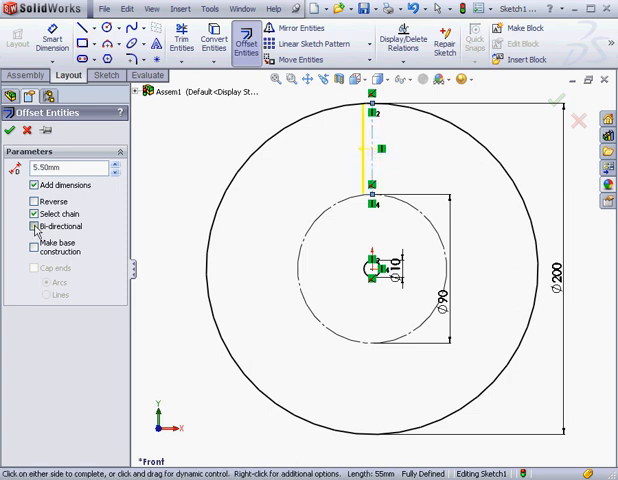
pyautogui.click(34, 226)
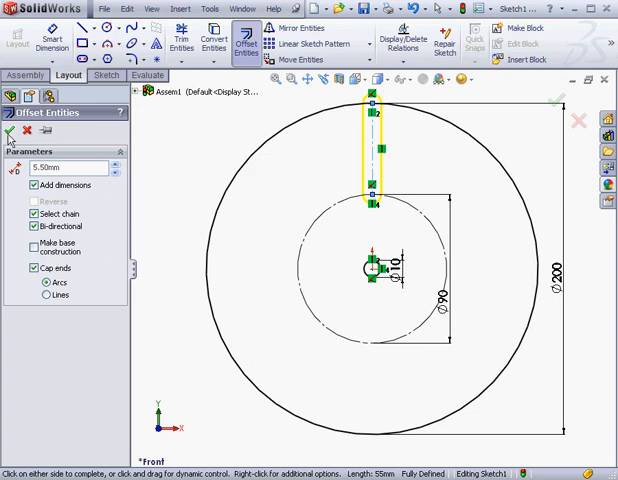
pyautogui.click(12, 131)
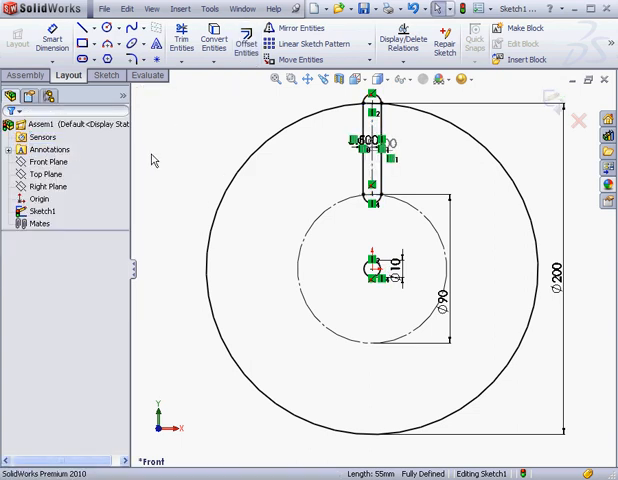
# Pattern the slot 5 times over 360° and make a slot end coincident with the Ø90 circle.
pyautogui.click(372, 43)
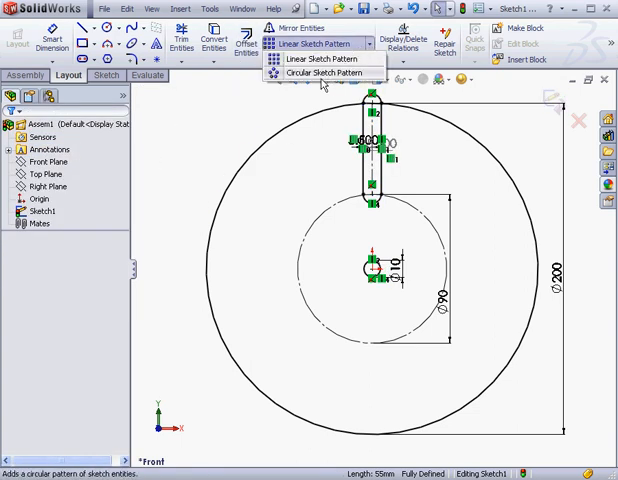
pyautogui.click(321, 72)
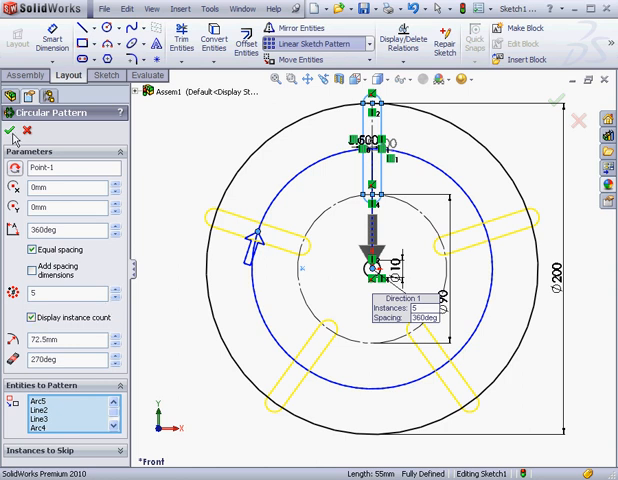
pyautogui.click(12, 133)
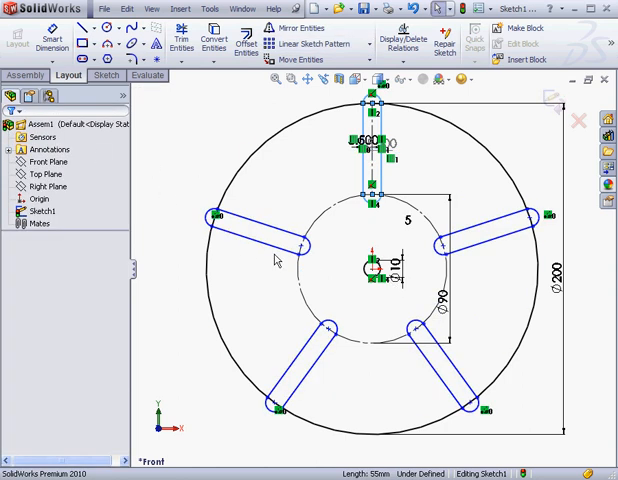
pyautogui.click(302, 246)
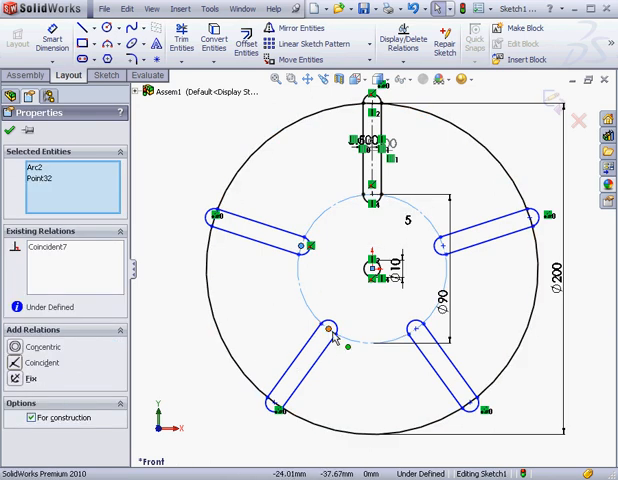
pyautogui.click(330, 327)
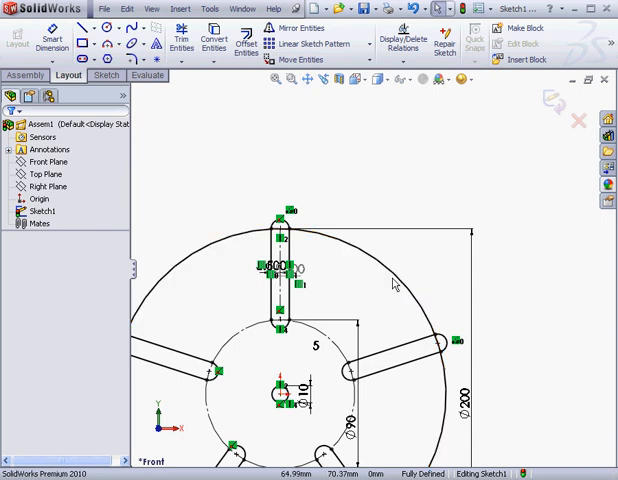
pyautogui.moveTo(379, 299)
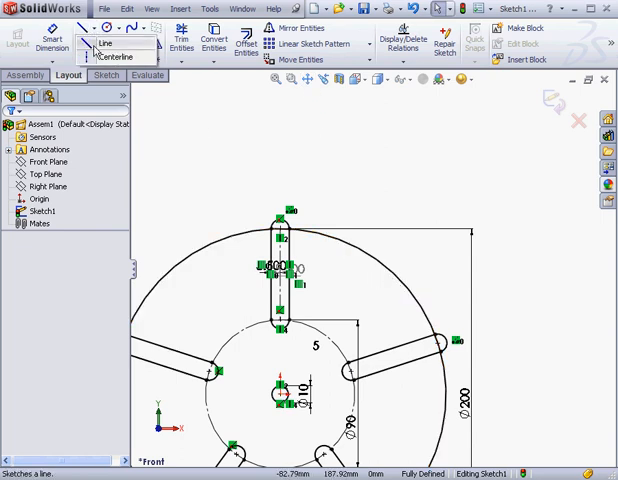
# Draw a construction line from the centre at 36° to the slot centreline.
pyautogui.click(103, 42)
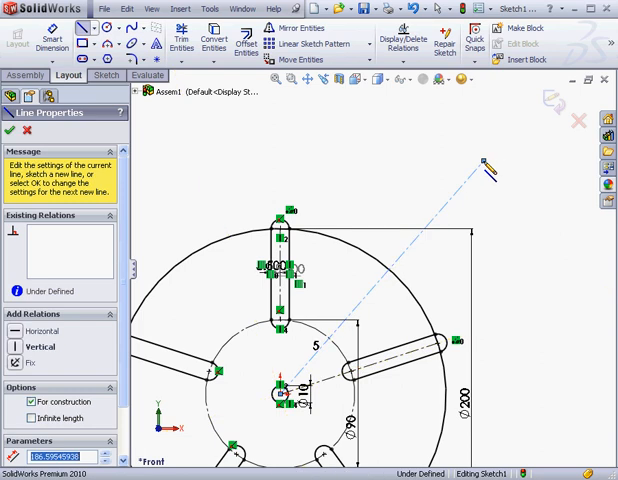
pyautogui.click(9, 131)
pyautogui.write('36')
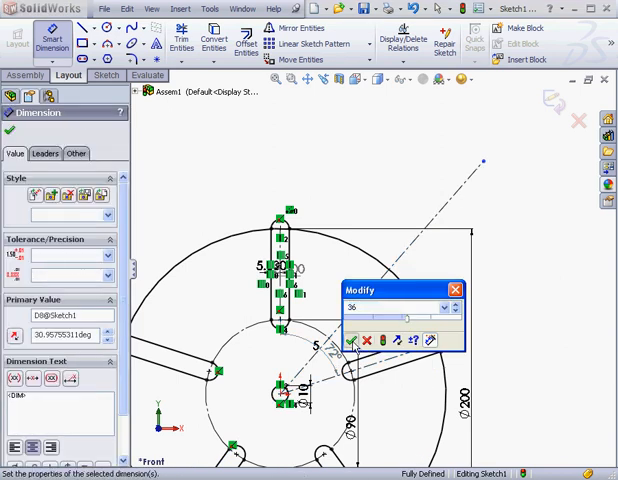
pyautogui.click(352, 340)
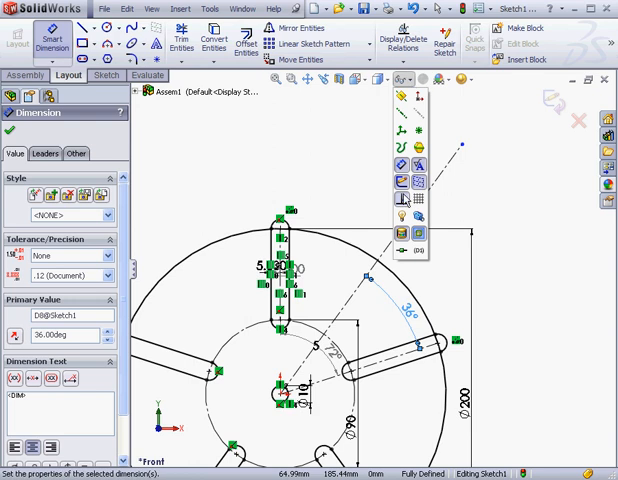
pyautogui.rightClick(260, 160)
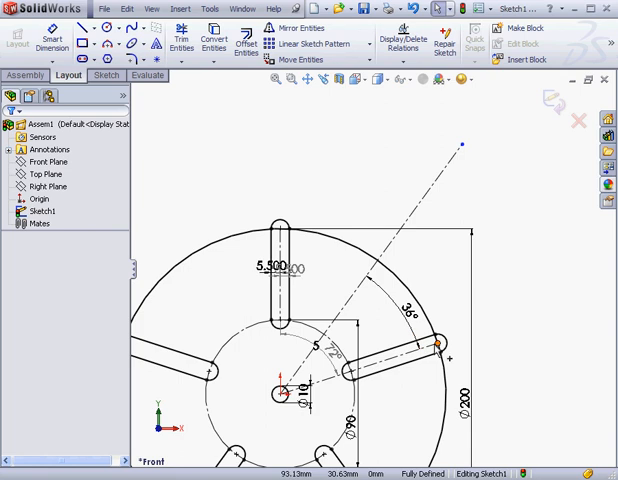
pyautogui.moveTo(438, 349)
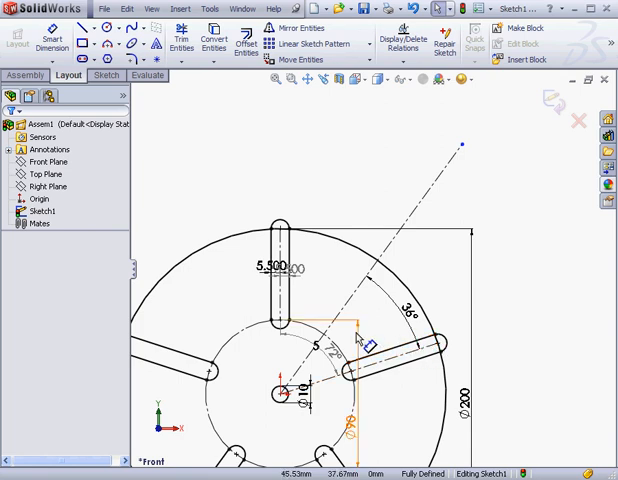
pyautogui.moveTo(345, 330)
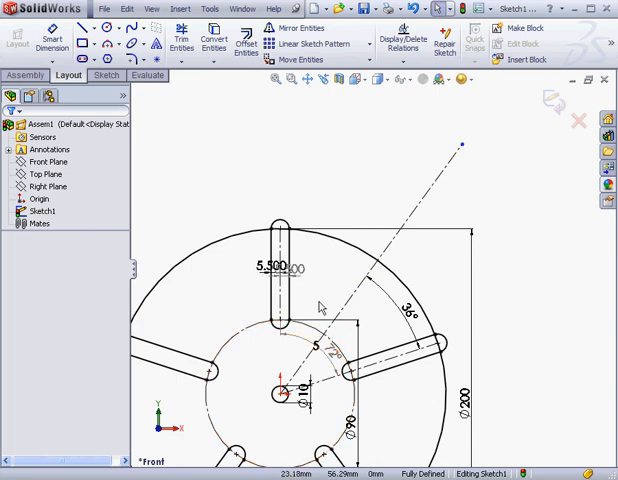
# Draw a large circle centred on the angled construction line, overlapping the wheel rim.
pyautogui.click(110, 28)
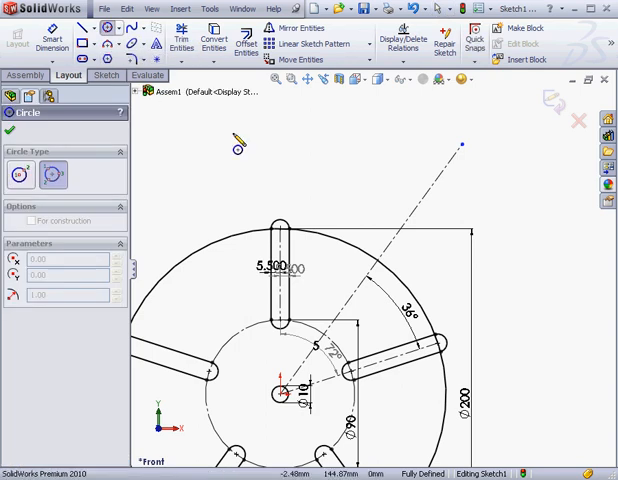
pyautogui.click(360, 270)
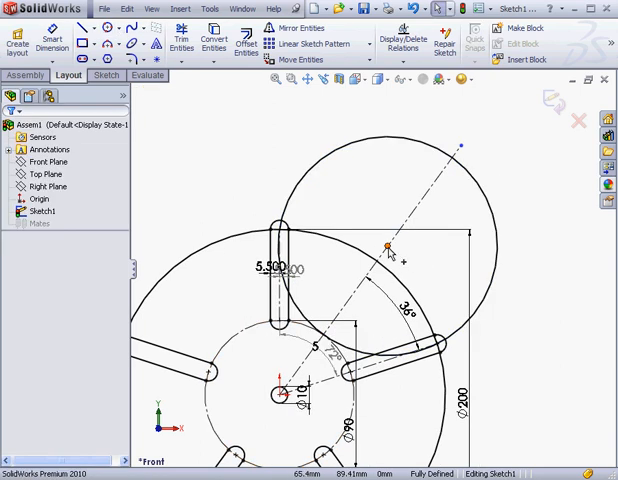
pyautogui.click(497, 272)
pyautogui.write('1')
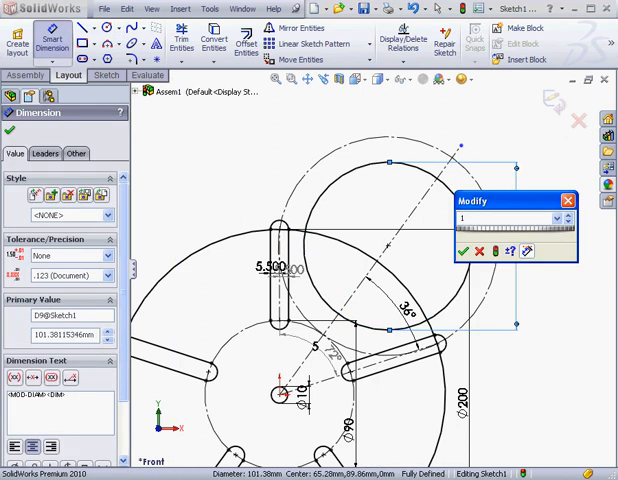
# Dimension the overlapping circle to a 105 mm diameter.
pyautogui.click(459, 251)
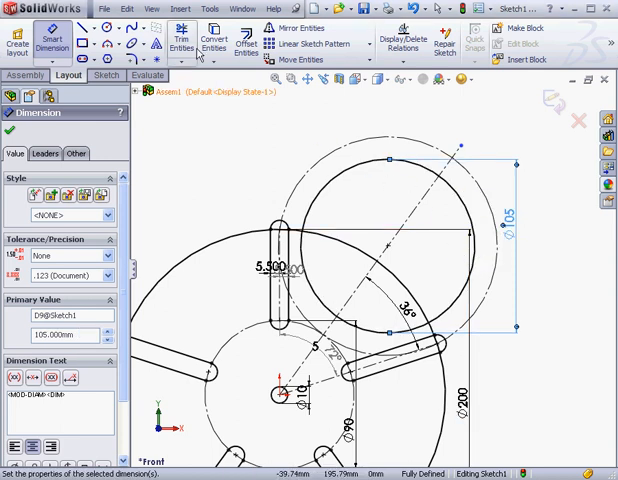
pyautogui.click(181, 40)
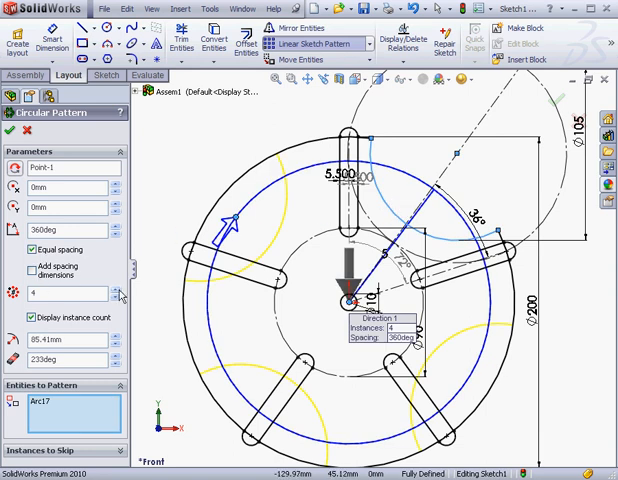
# Pattern the trimmed arc into 5 equally spaced copies around the origin.
pyautogui.click(123, 290)
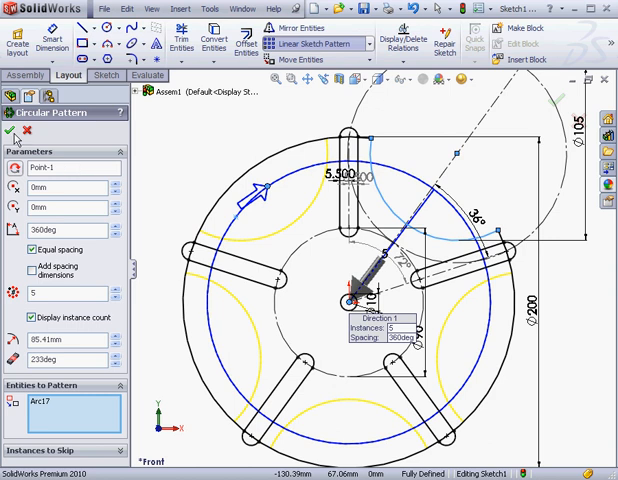
pyautogui.click(11, 132)
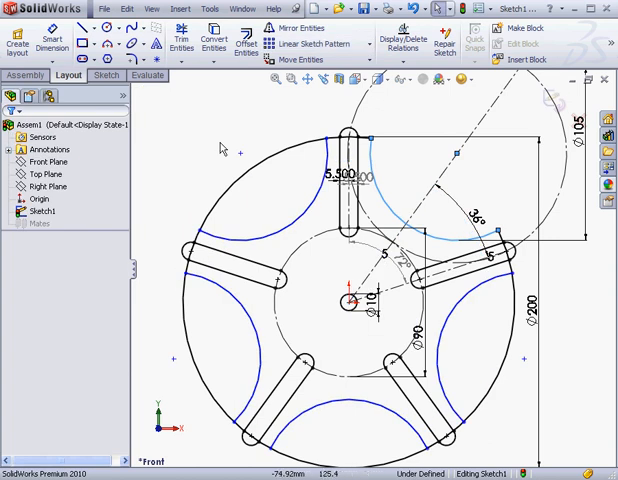
pyautogui.click(179, 45)
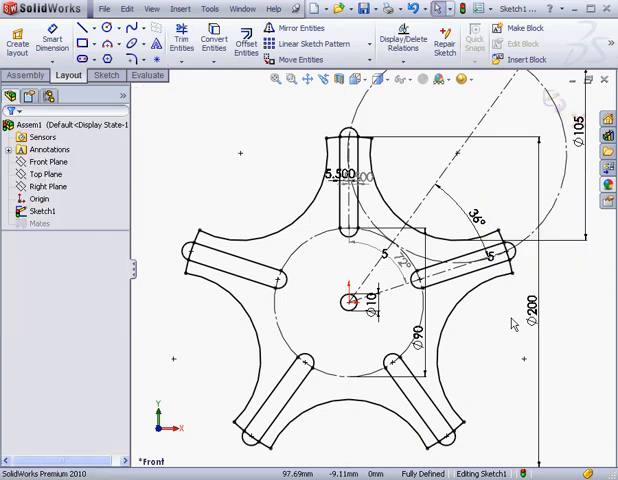
pyautogui.moveTo(505, 310)
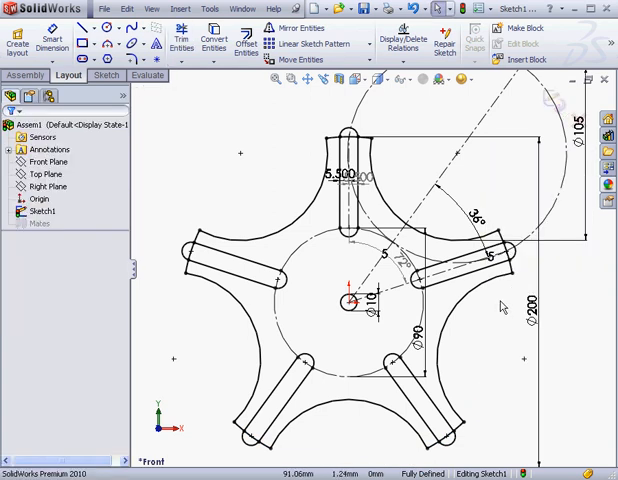
pyautogui.moveTo(475, 183)
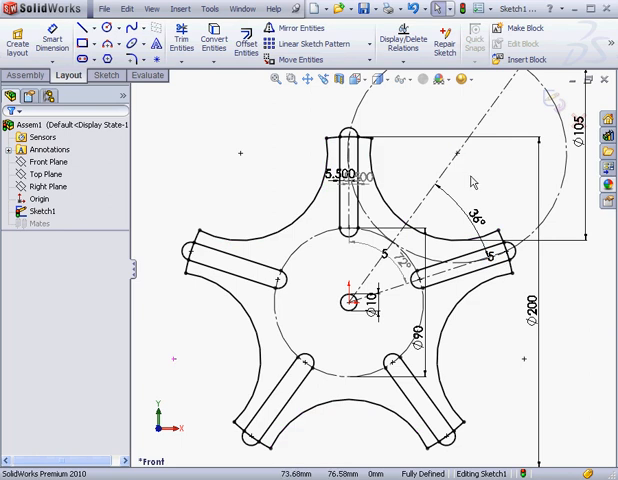
pyautogui.moveTo(475, 183)
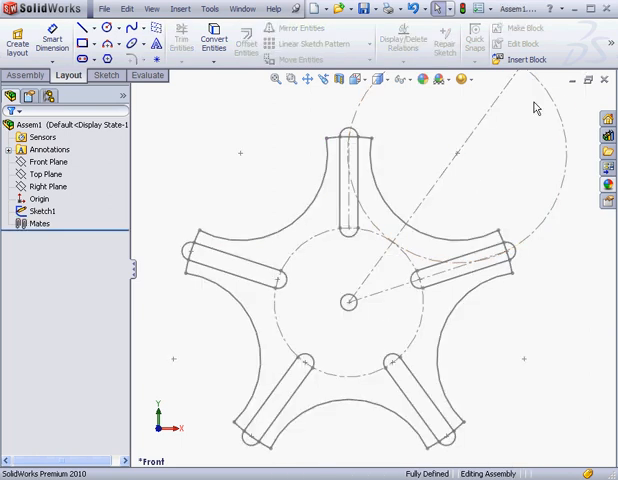
# Start Sketch2 on the Front Plane with concentric circles at the crank centre, outer one Ø104.
pyautogui.click(48, 161)
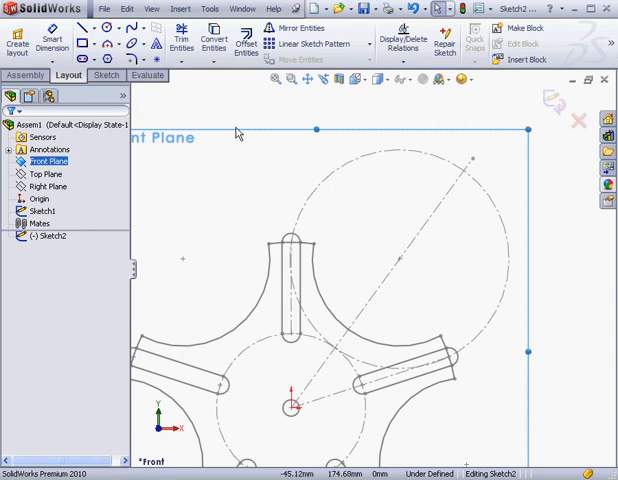
pyautogui.click(103, 28)
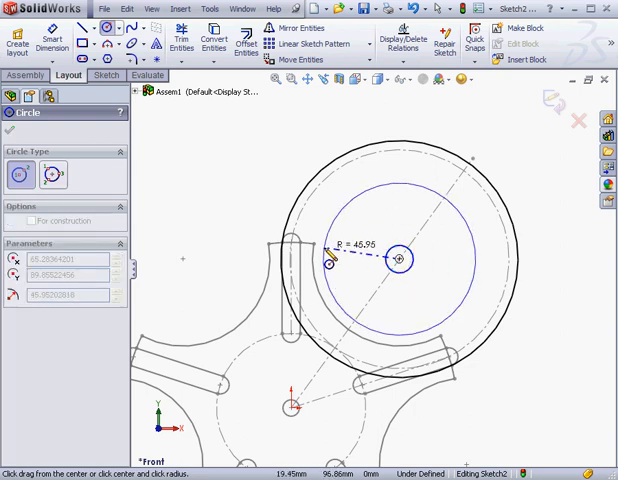
pyautogui.click(399, 259)
pyautogui.write('10')
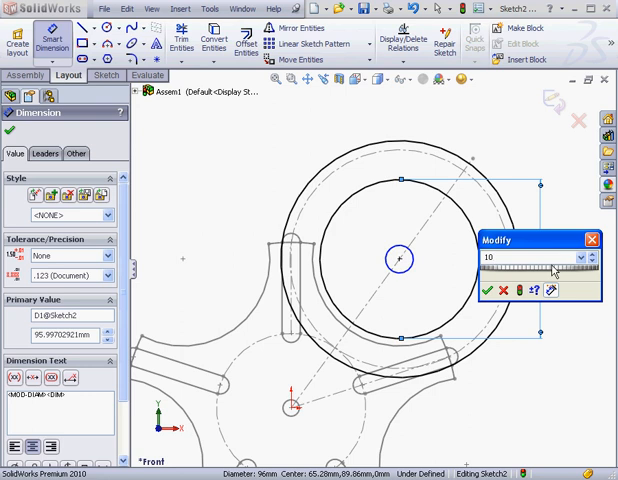
pyautogui.click(489, 291)
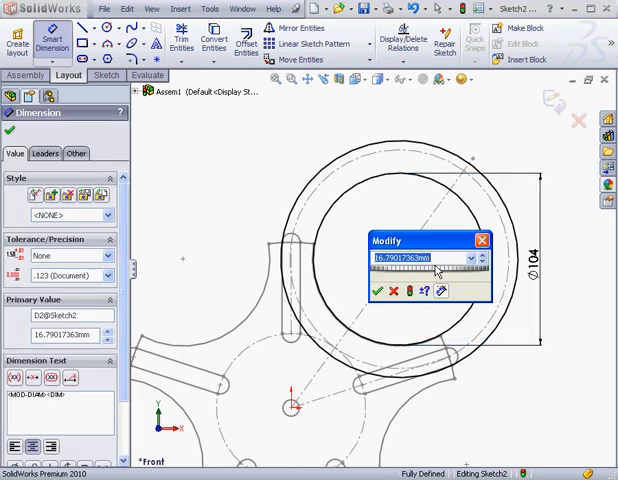
pyautogui.click(380, 291)
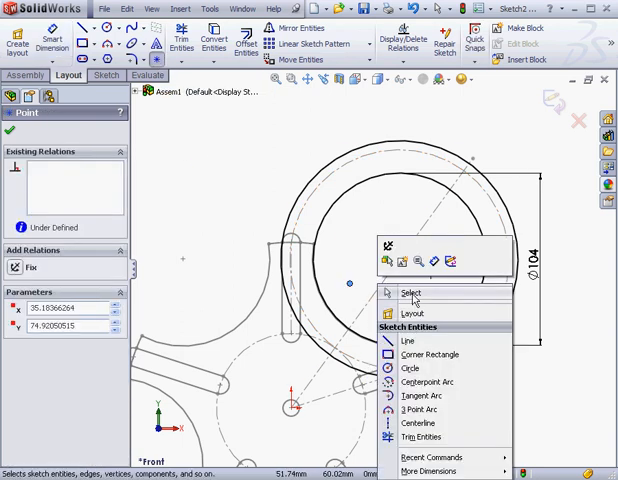
# Add an Intersection relation, centre a pin circle on that point and dimension its diameter.
pyautogui.click(411, 293)
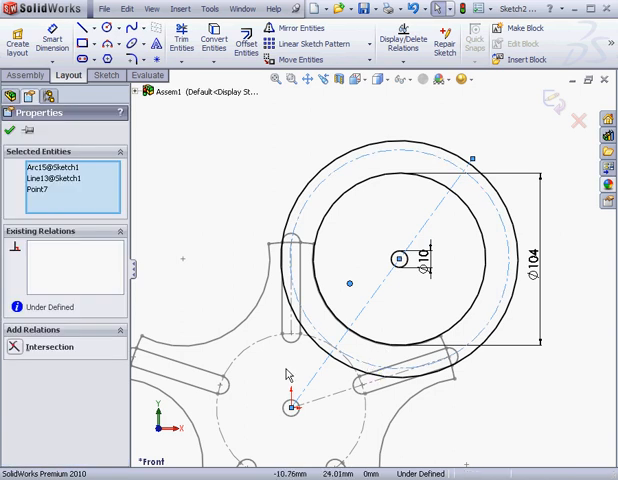
pyautogui.click(50, 347)
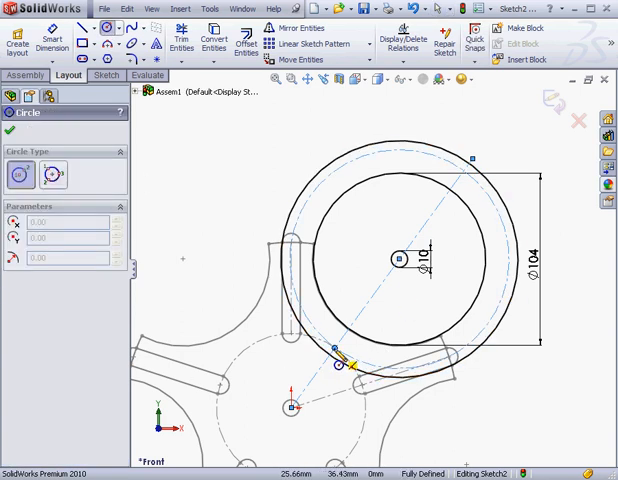
pyautogui.click(330, 352)
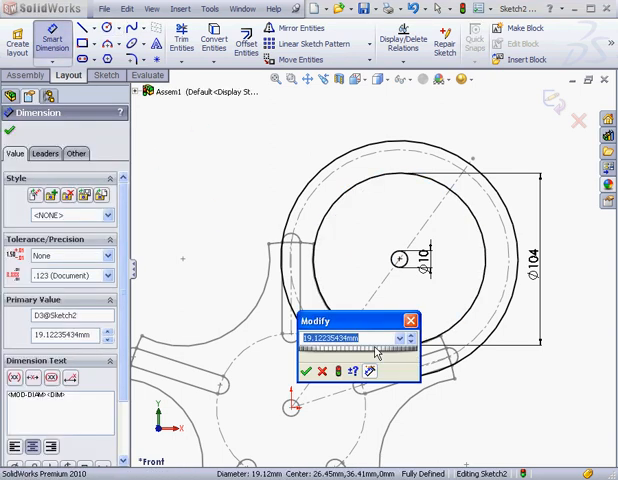
pyautogui.click(306, 371)
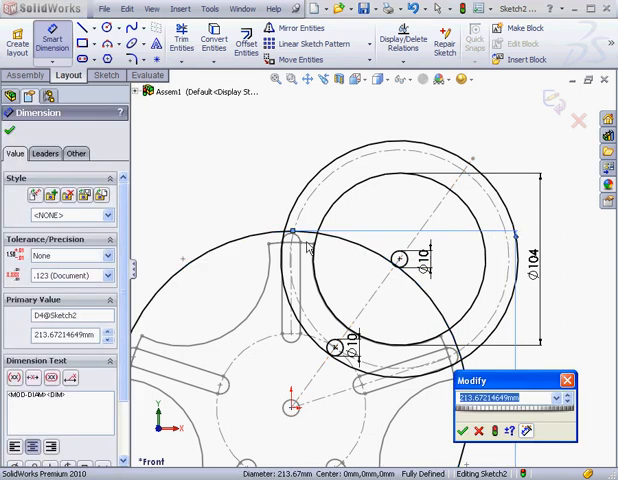
pyautogui.moveTo(357, 260)
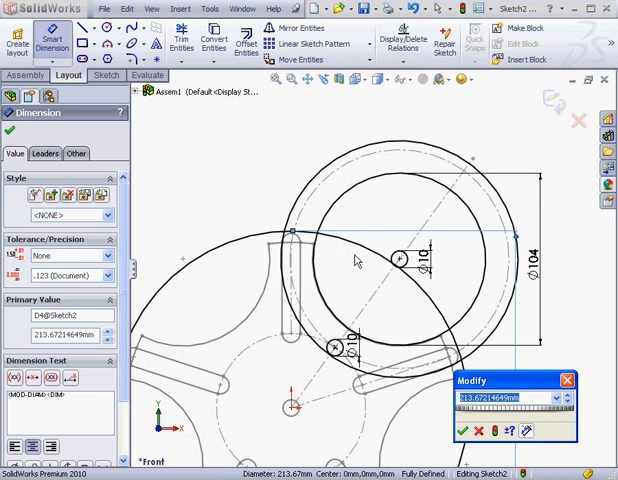
pyautogui.moveTo(319, 257)
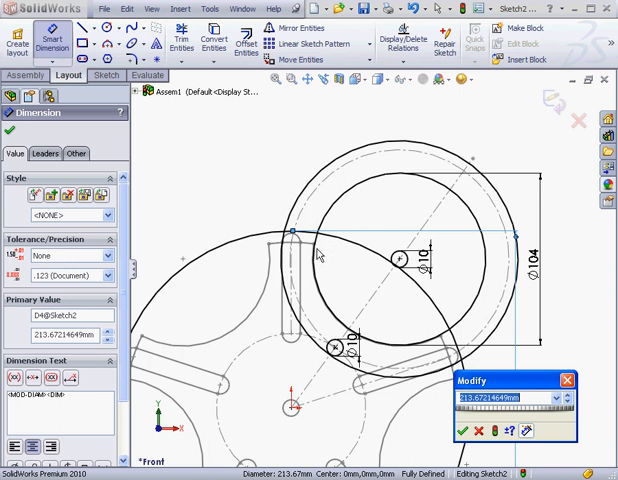
pyautogui.moveTo(315, 252)
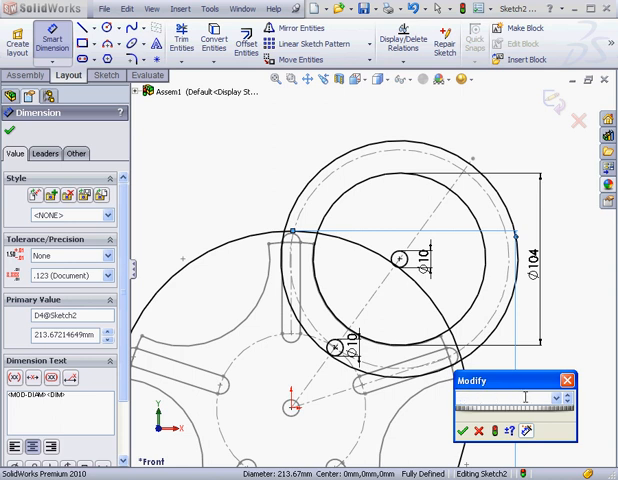
# Dimension the large circle at the origin to Ø201.
pyautogui.write('201')
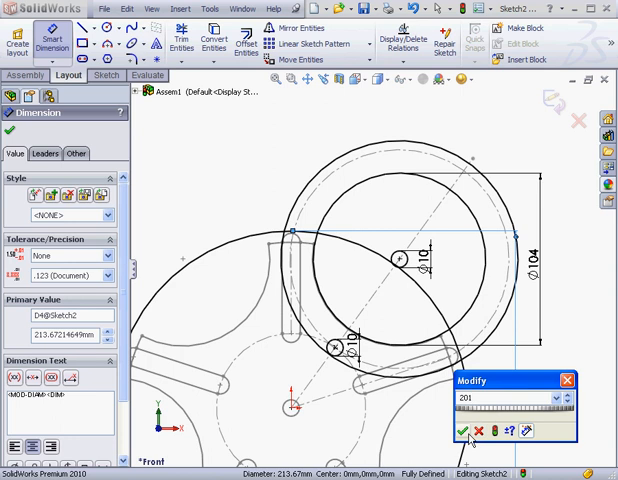
pyautogui.click(464, 431)
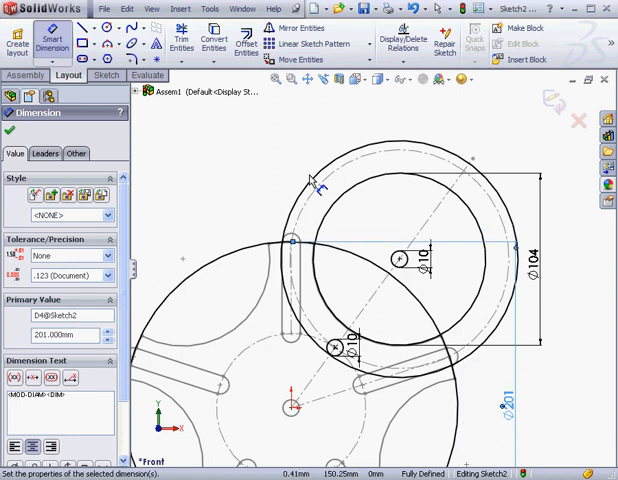
pyautogui.click(171, 40)
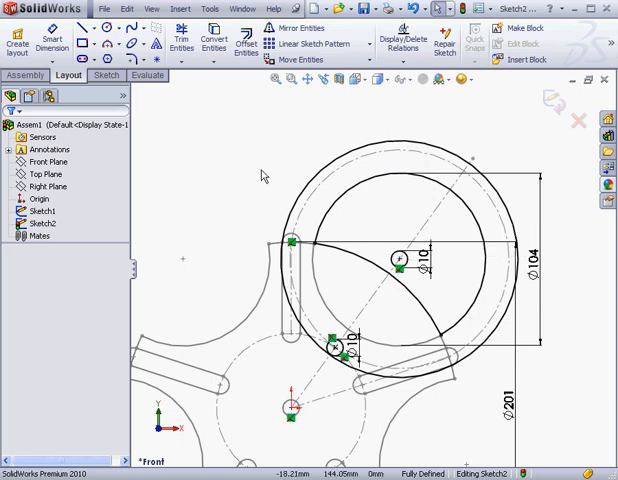
pyautogui.moveTo(184, 242)
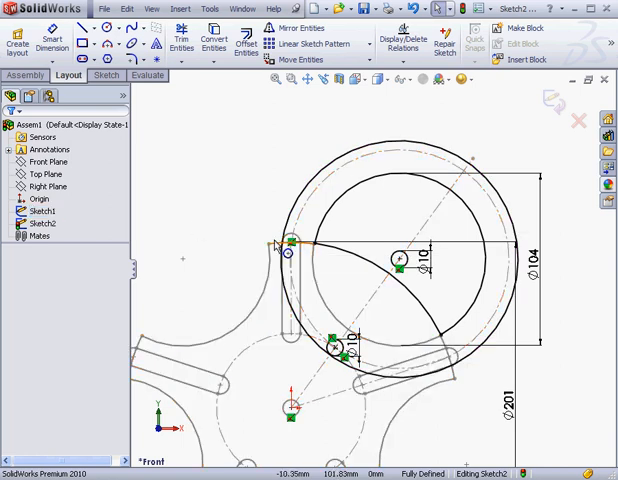
pyautogui.moveTo(258, 243)
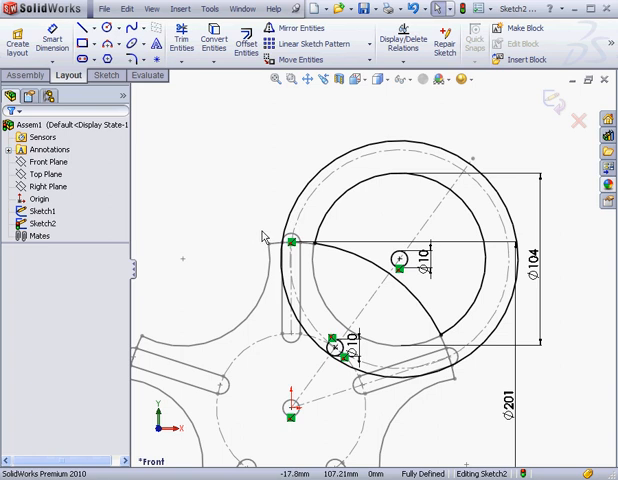
pyautogui.moveTo(255, 222)
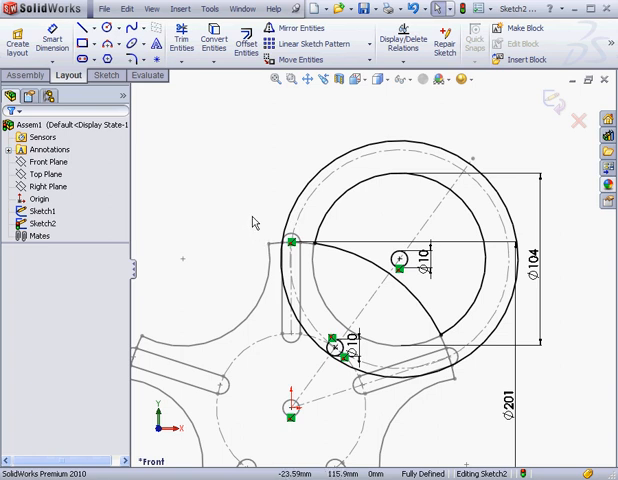
pyautogui.moveTo(240, 209)
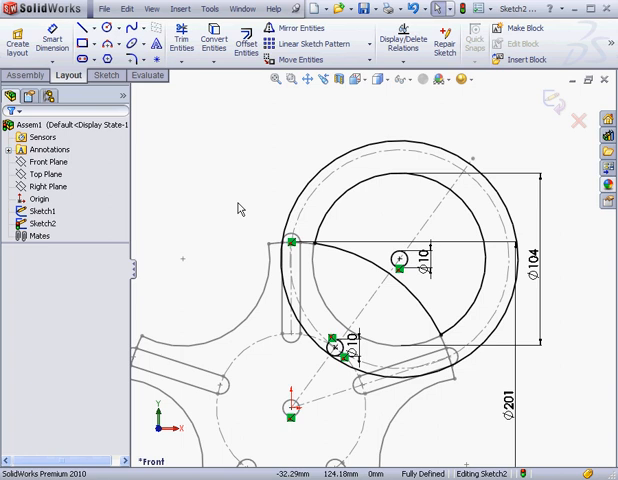
pyautogui.moveTo(244, 204)
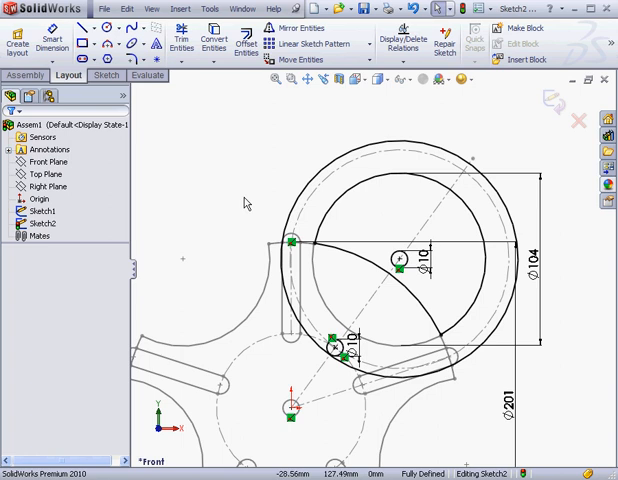
pyautogui.moveTo(245, 205)
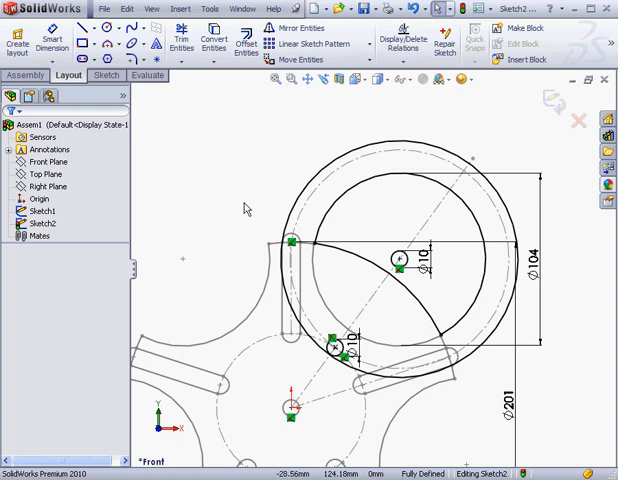
pyautogui.moveTo(244, 204)
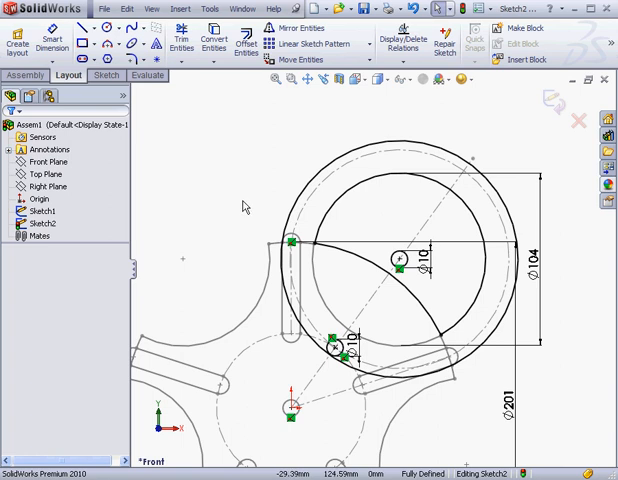
pyautogui.moveTo(254, 205)
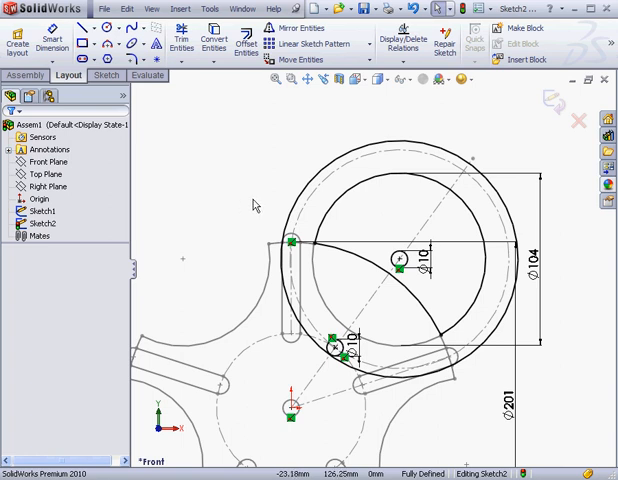
pyautogui.moveTo(249, 207)
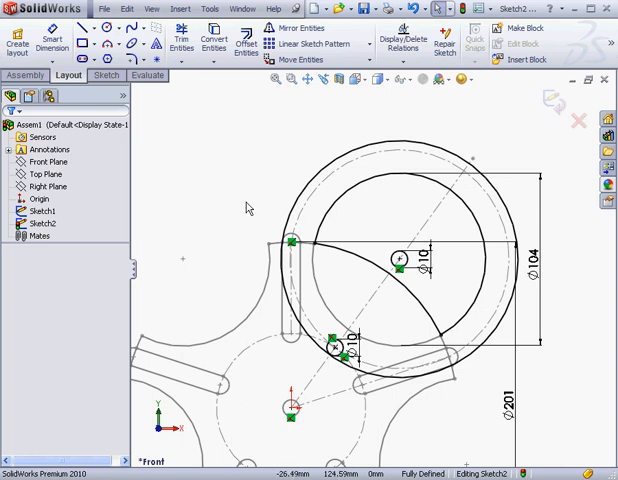
pyautogui.moveTo(258, 204)
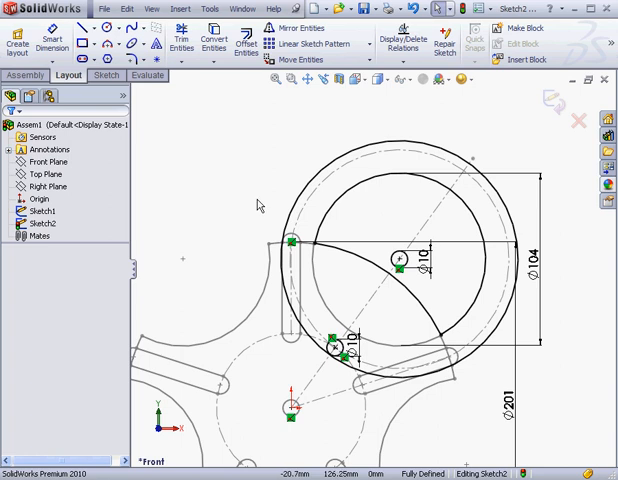
pyautogui.moveTo(258, 200)
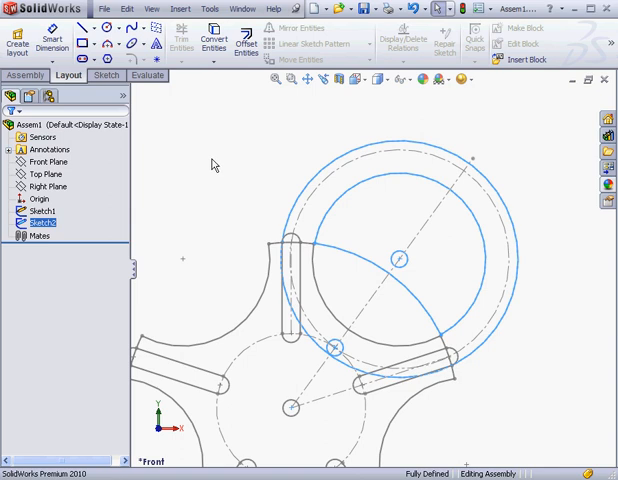
# Start Sketch3 on the Front Plane.
pyautogui.rightClick(46, 161)
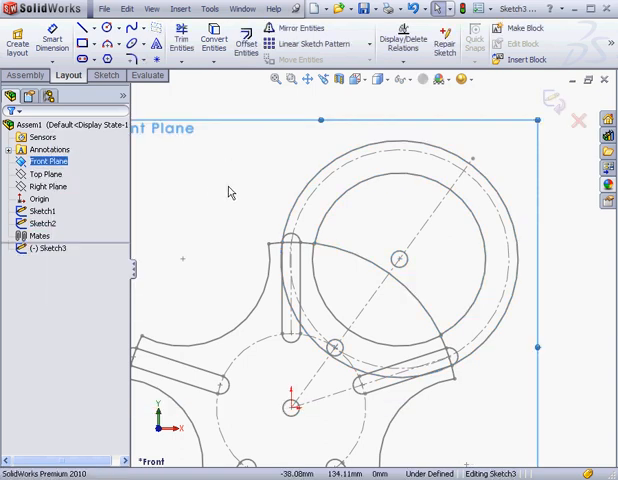
pyautogui.moveTo(222, 191)
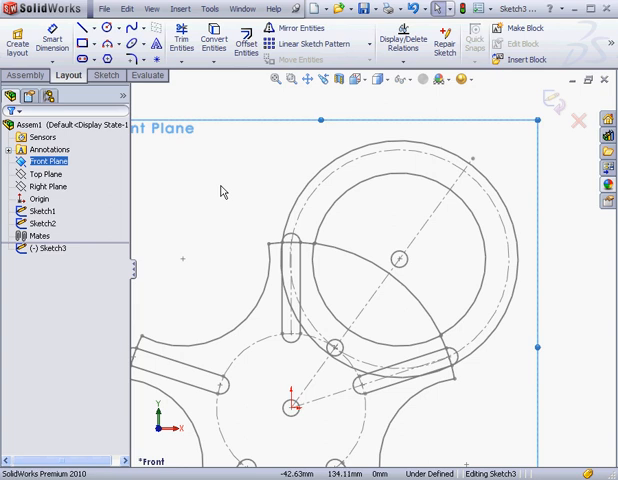
pyautogui.moveTo(224, 224)
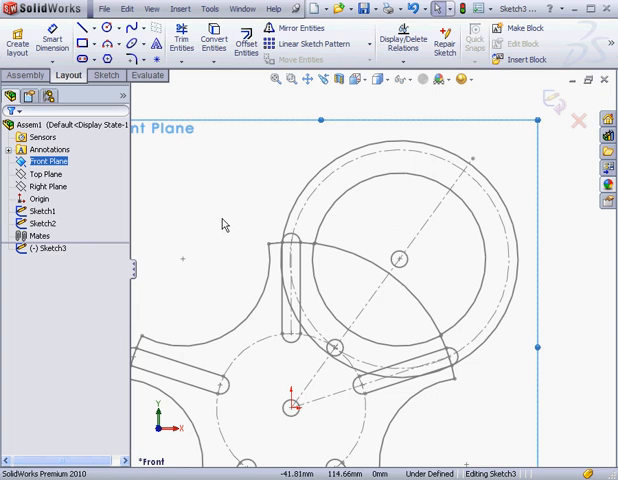
pyautogui.moveTo(227, 233)
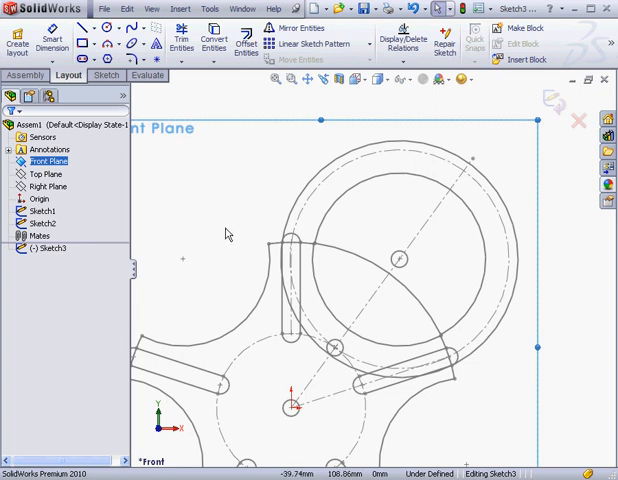
pyautogui.moveTo(266, 418)
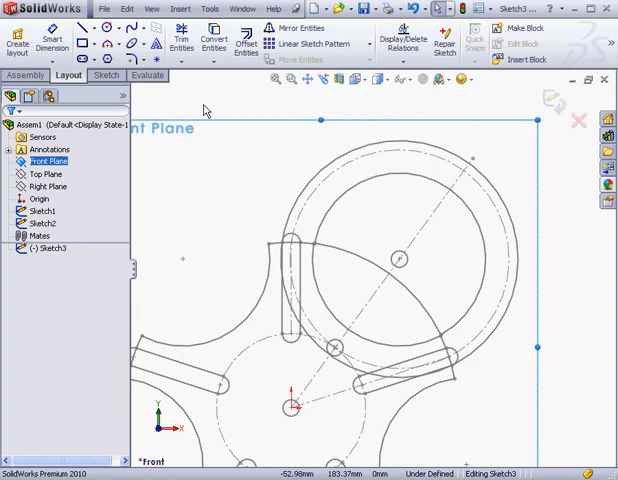
pyautogui.click(197, 111)
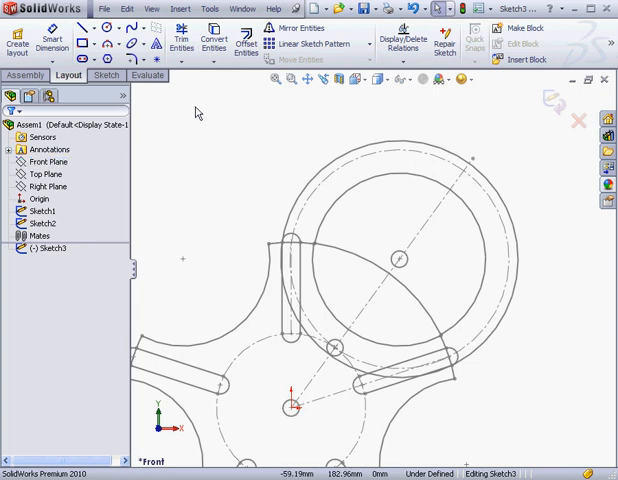
# Measure the origin-to-upper-centre distance as 111.07 mm, using custom millimetre units.
pyautogui.click(145, 76)
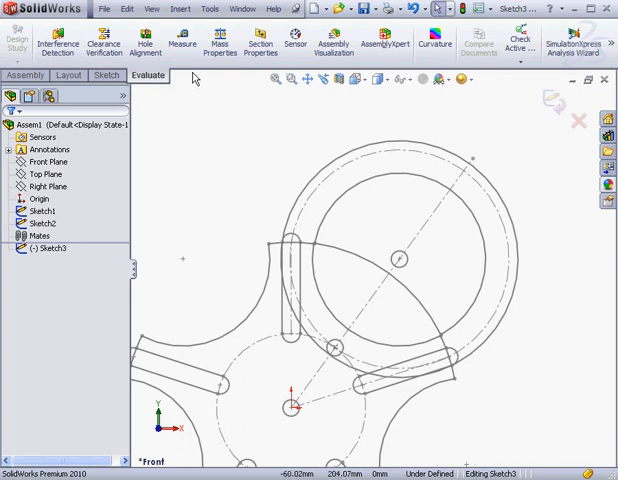
pyautogui.click(184, 43)
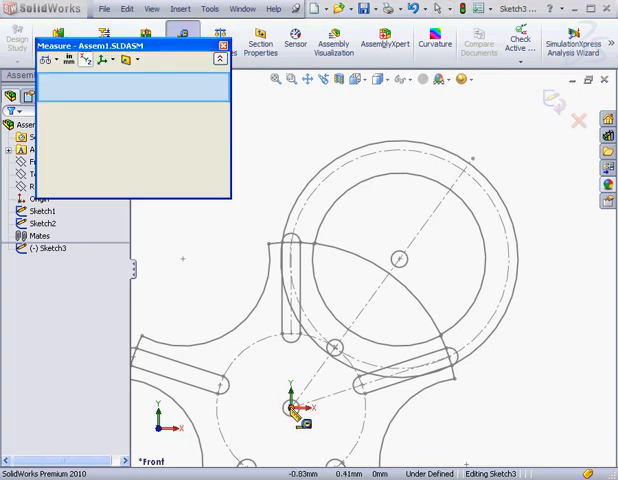
pyautogui.click(398, 259)
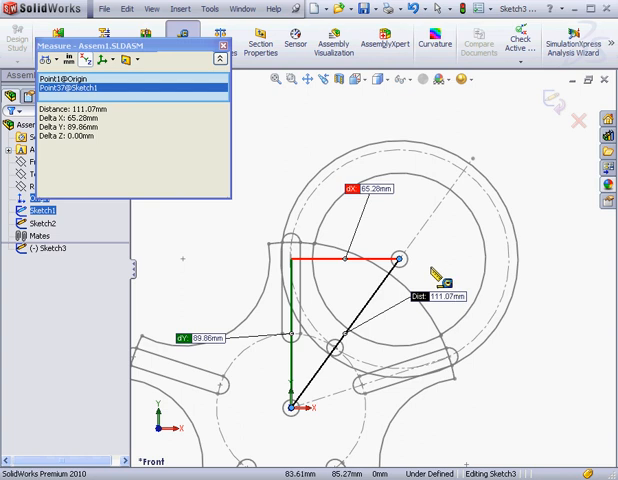
pyautogui.moveTo(432, 272)
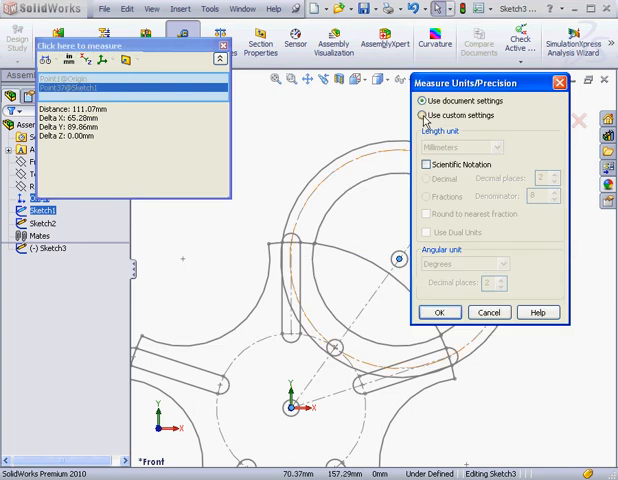
pyautogui.click(422, 115)
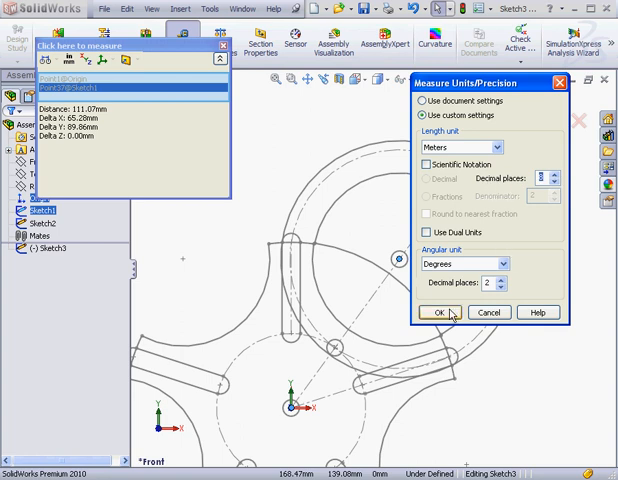
pyautogui.click(437, 312)
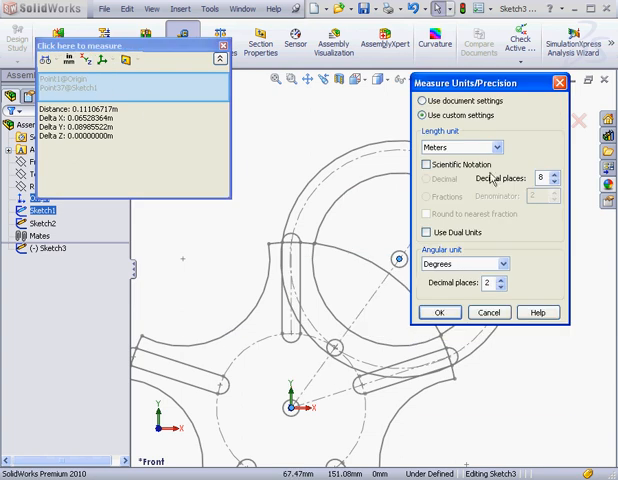
pyautogui.click(497, 147)
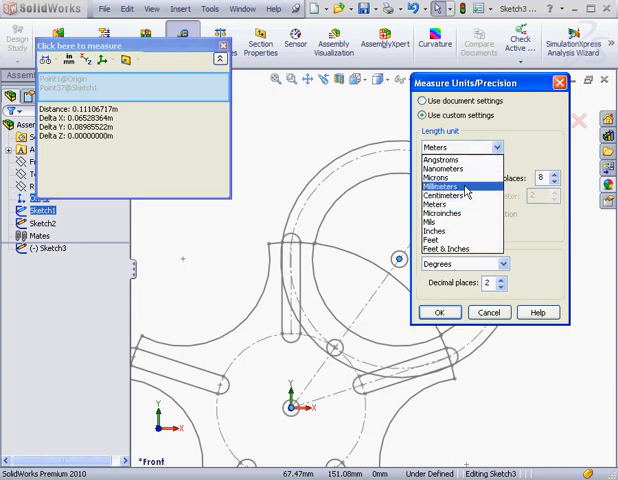
pyautogui.click(438, 187)
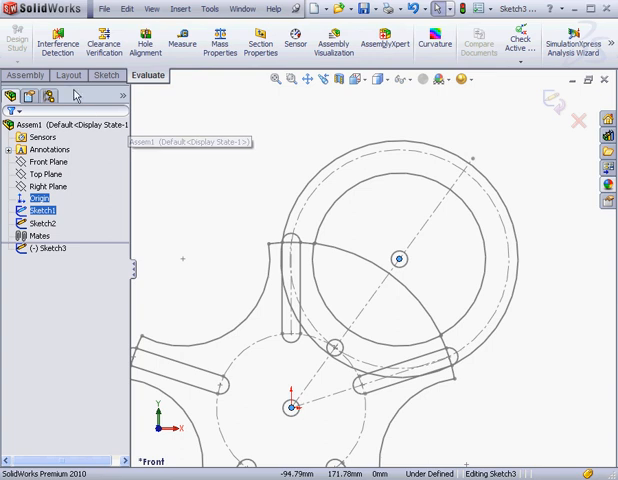
# Draw a centerline from the origin to the upper circle centre.
pyautogui.click(107, 76)
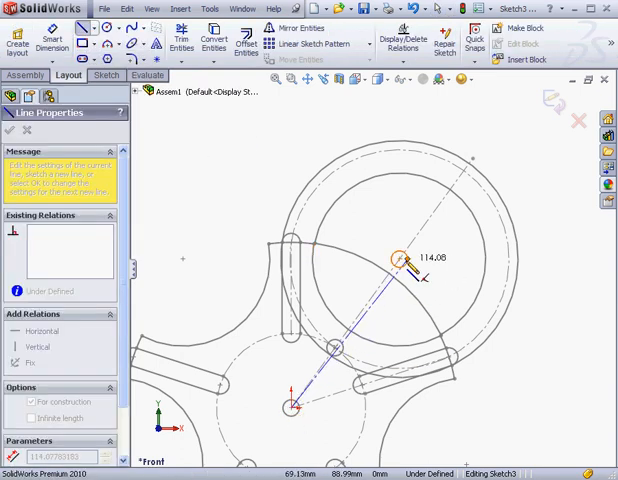
pyautogui.moveTo(400, 258); pyautogui.dragTo(298, 122)
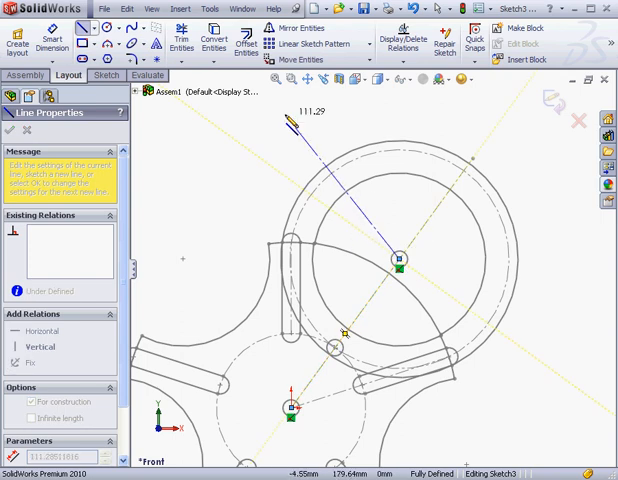
pyautogui.click(243, 44)
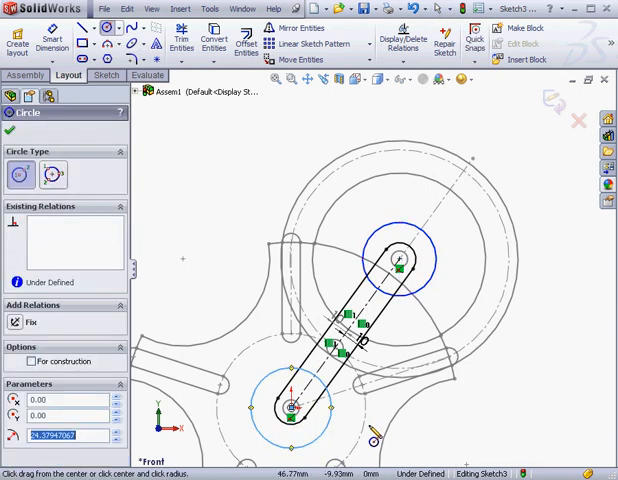
# Add circles at both slot ends, dimension the upper hole Ø10, and exit Sketch3.
pyautogui.rightClick(400, 260)
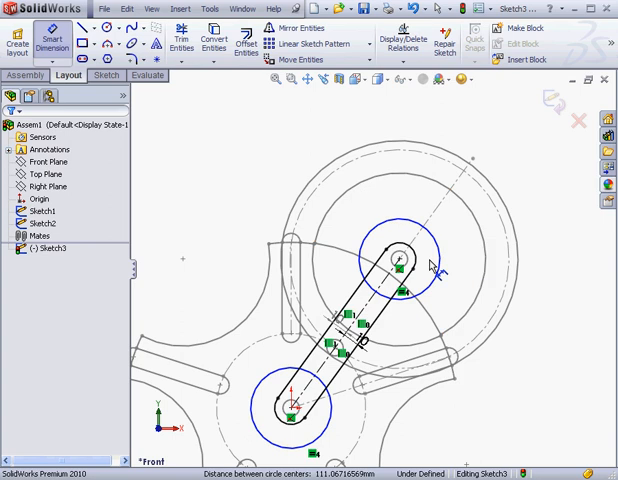
pyautogui.click(385, 262)
pyautogui.write('10')
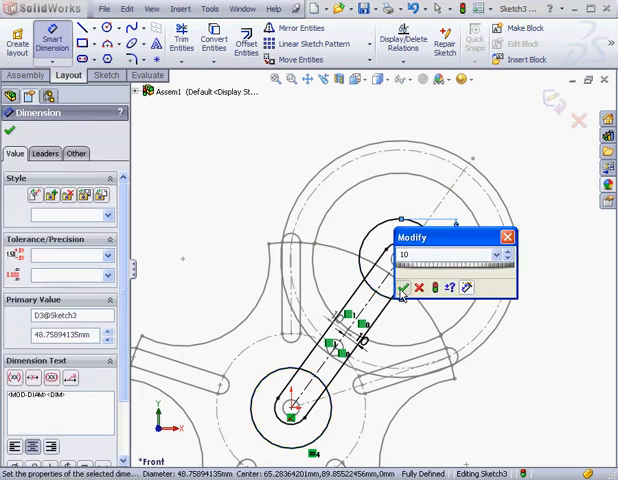
pyautogui.click(400, 289)
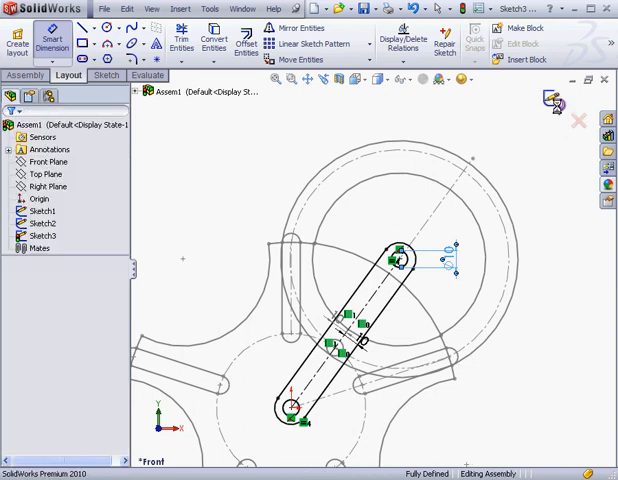
pyautogui.click(41, 234)
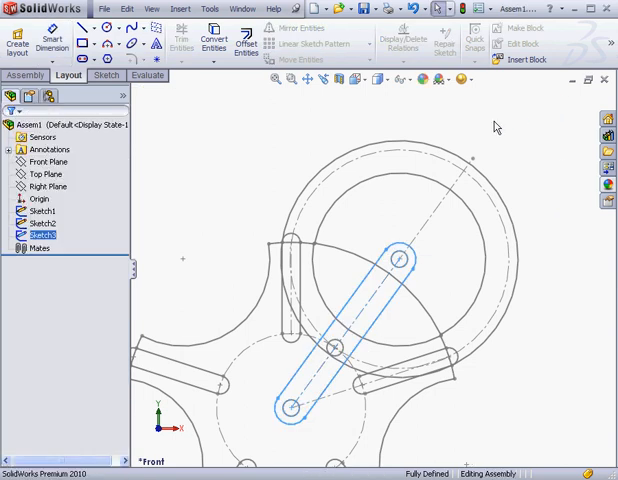